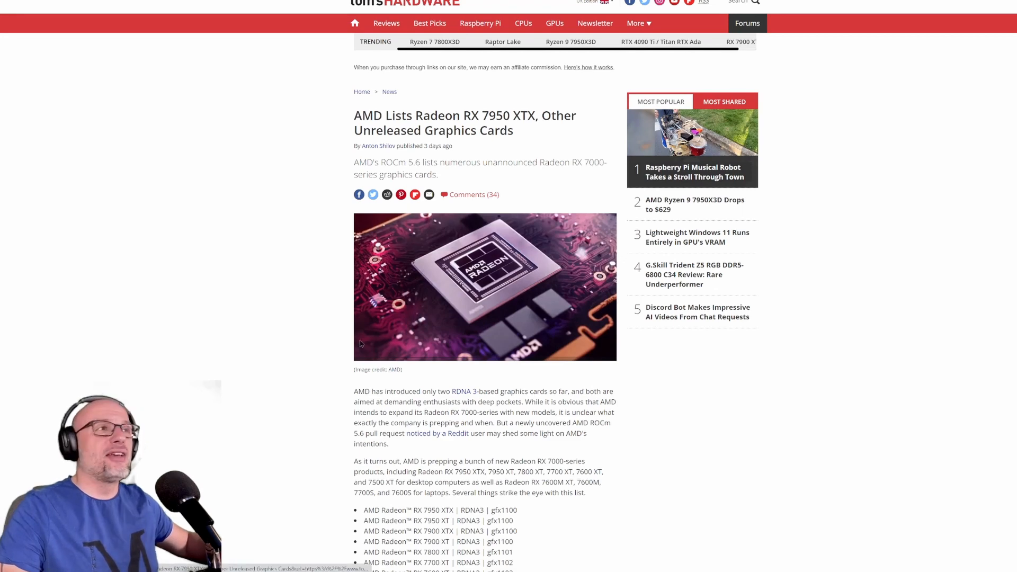
- Scroll the Tom's Hardware RX 7950 XTX article down to the bulleted list of unreleased Radeon models
scroll(down, 3)
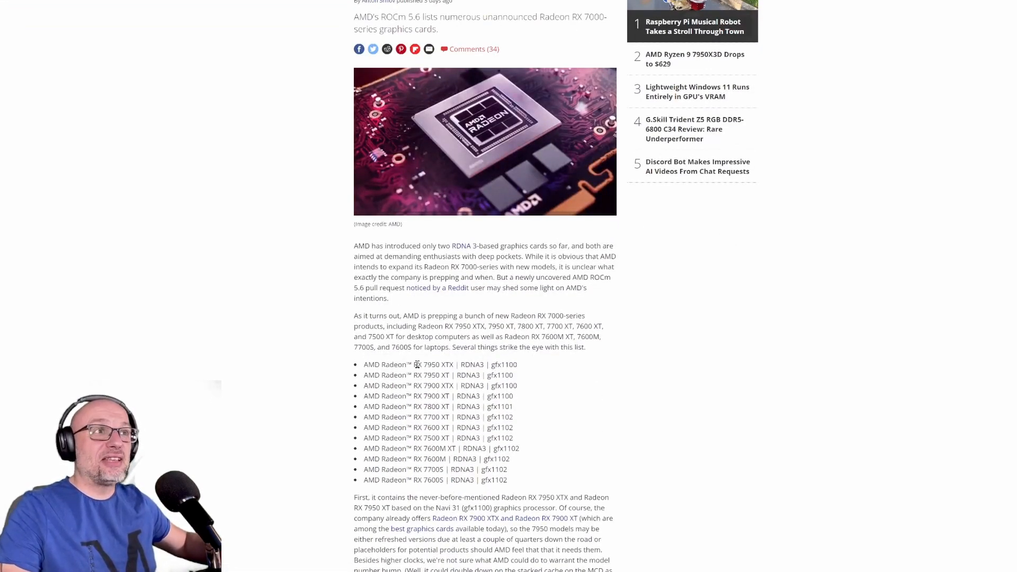
drag(418, 364, 458, 364)
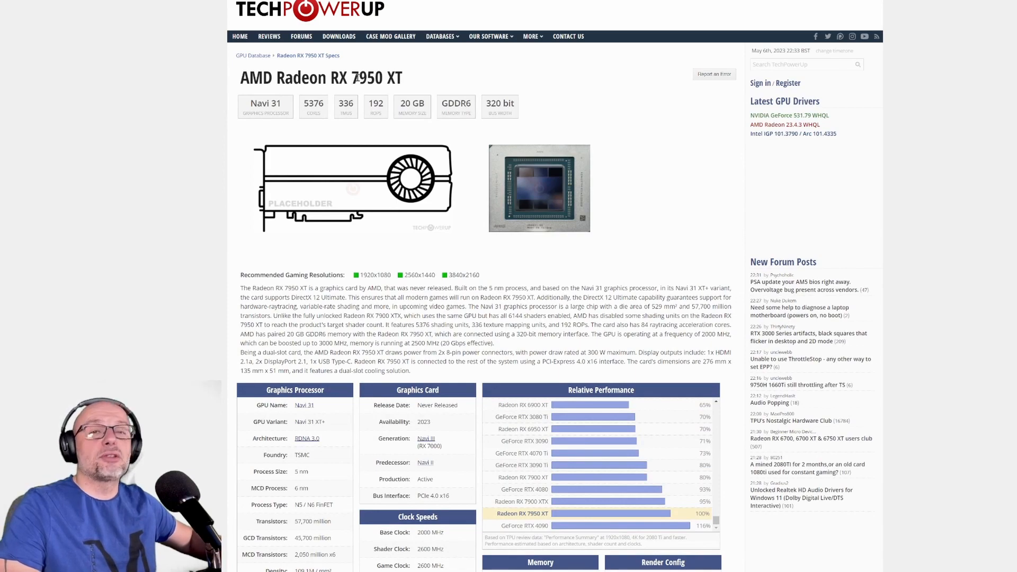
- Scroll the RX 7950 XT database page through its processor, memory and board specification tables
scroll(down, 3)
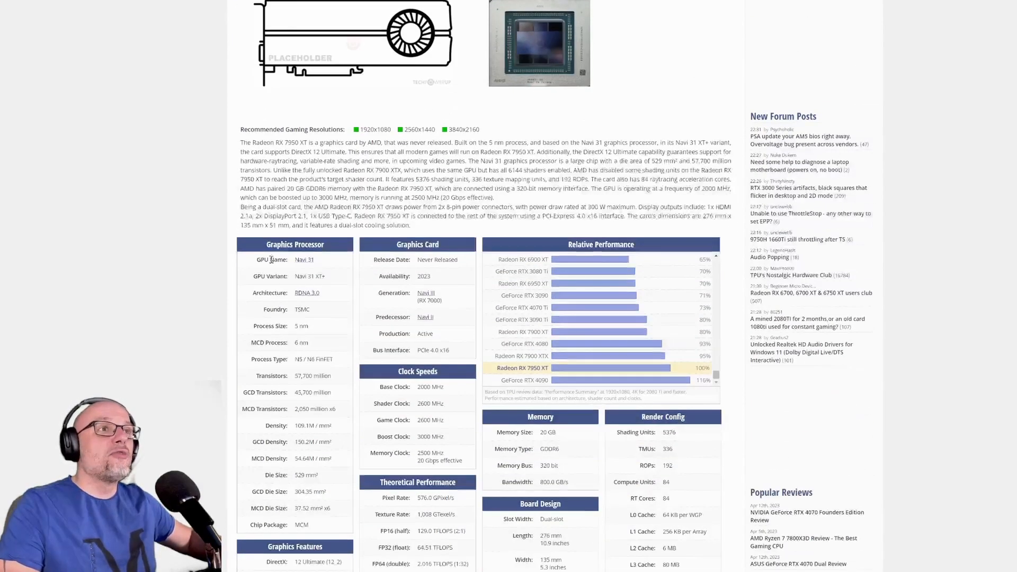
scroll(down, 3)
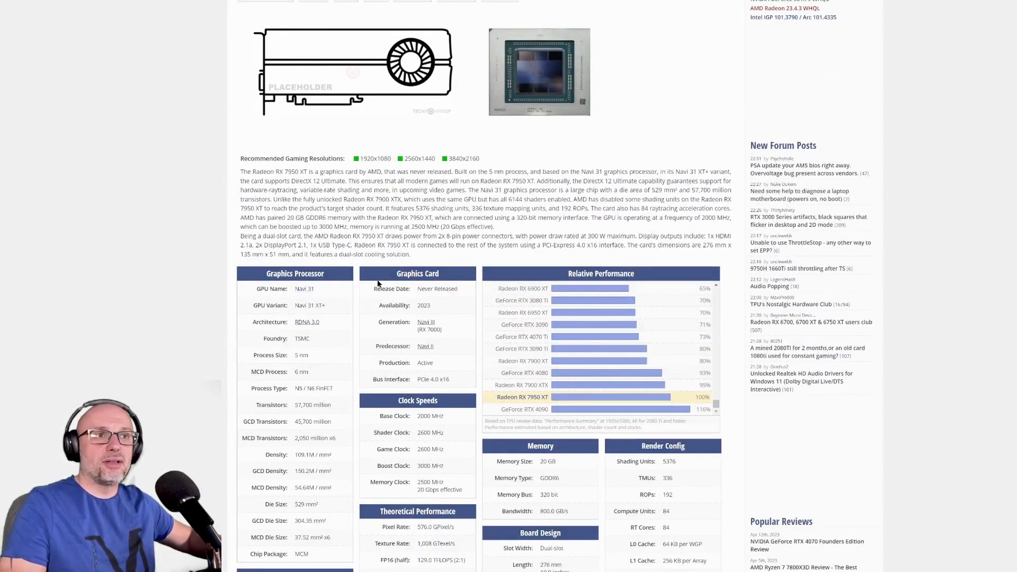
scroll(down, 3)
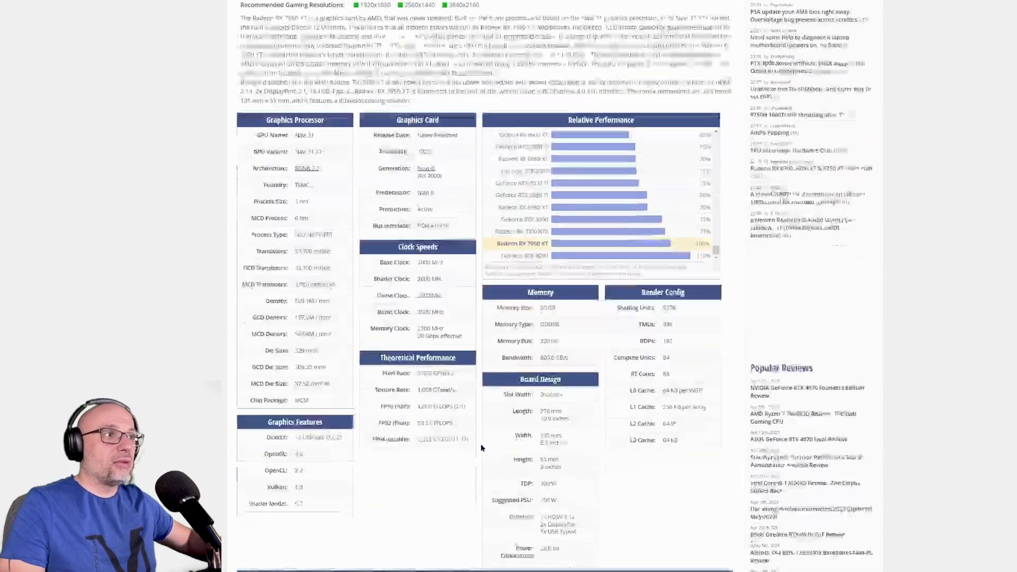
scroll(down, 3)
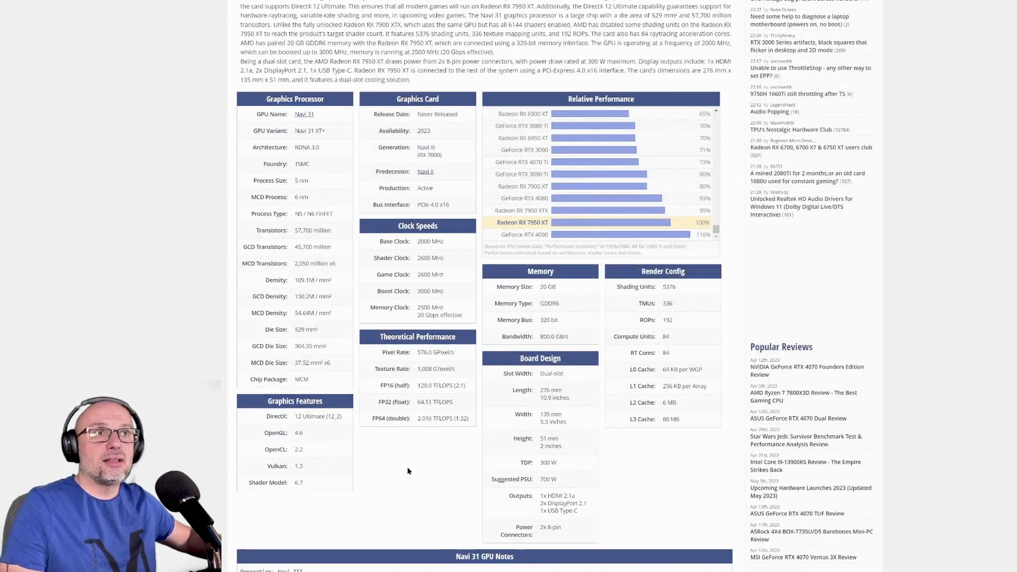
scroll(up, 3)
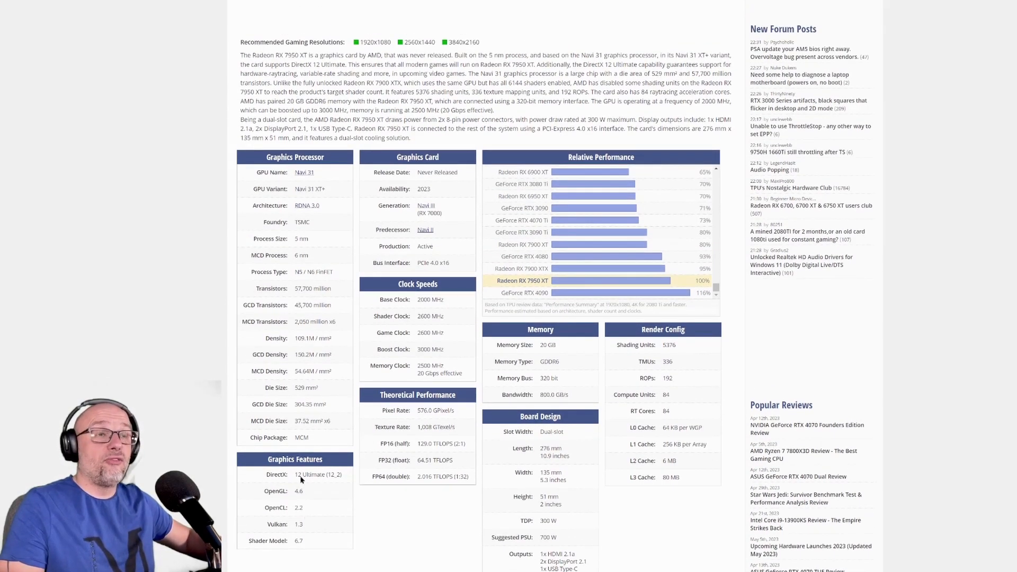
scroll(down, 3)
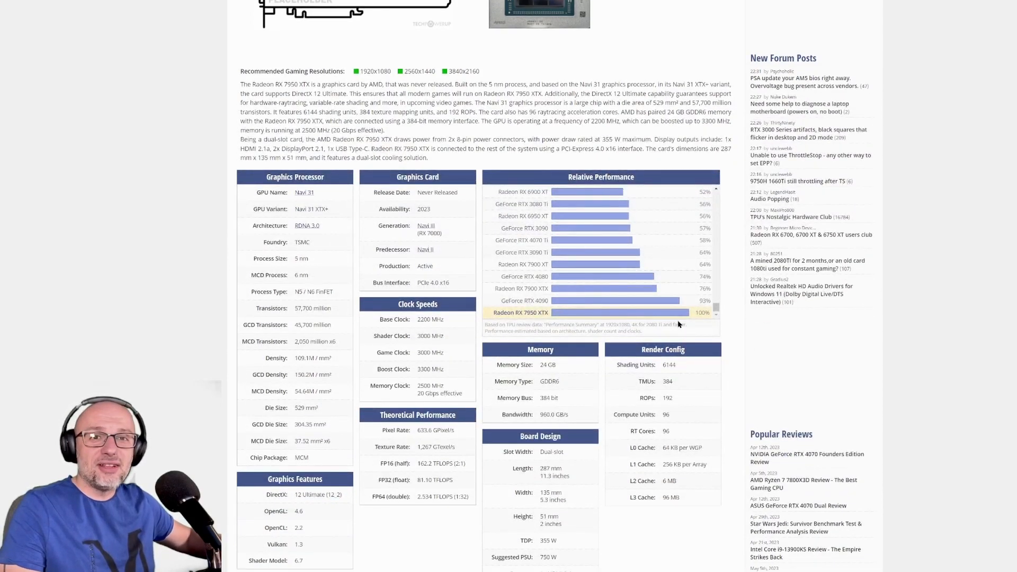
- Scroll the RX 7950 XTX page to its 24 GB, 384-bit memory specification table
scroll(down, 3)
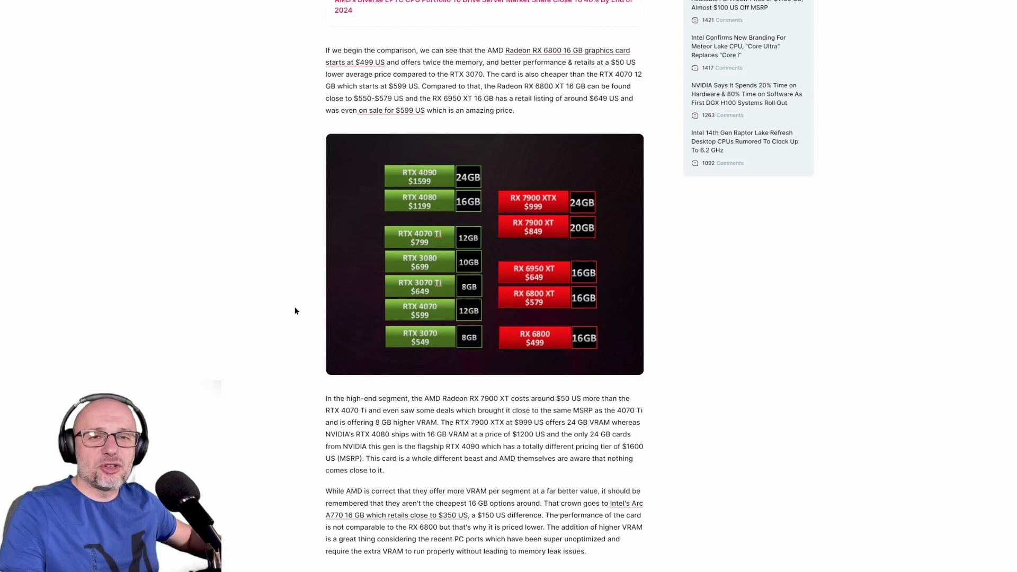
mouse_move(365, 315)
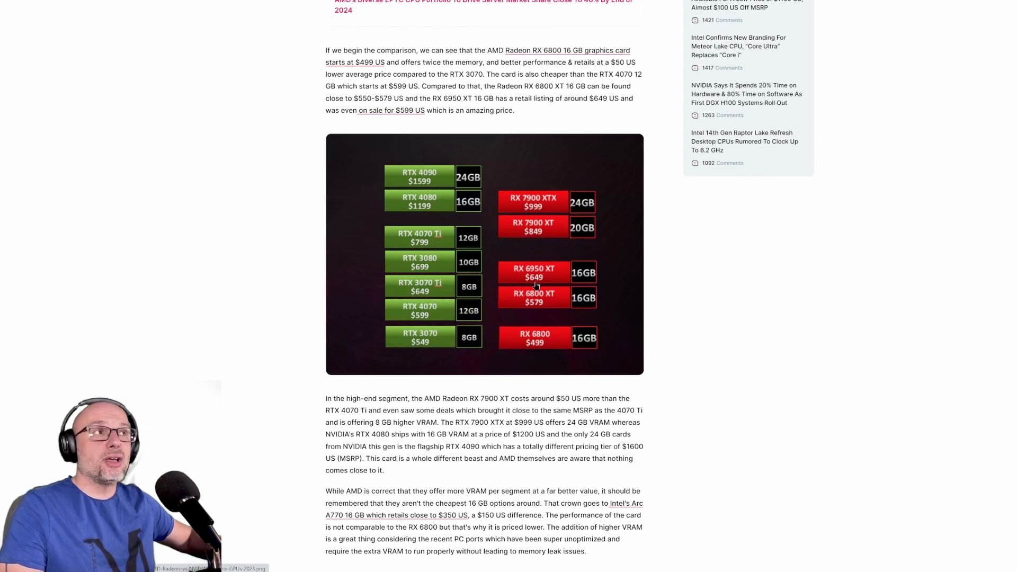
mouse_move(353, 263)
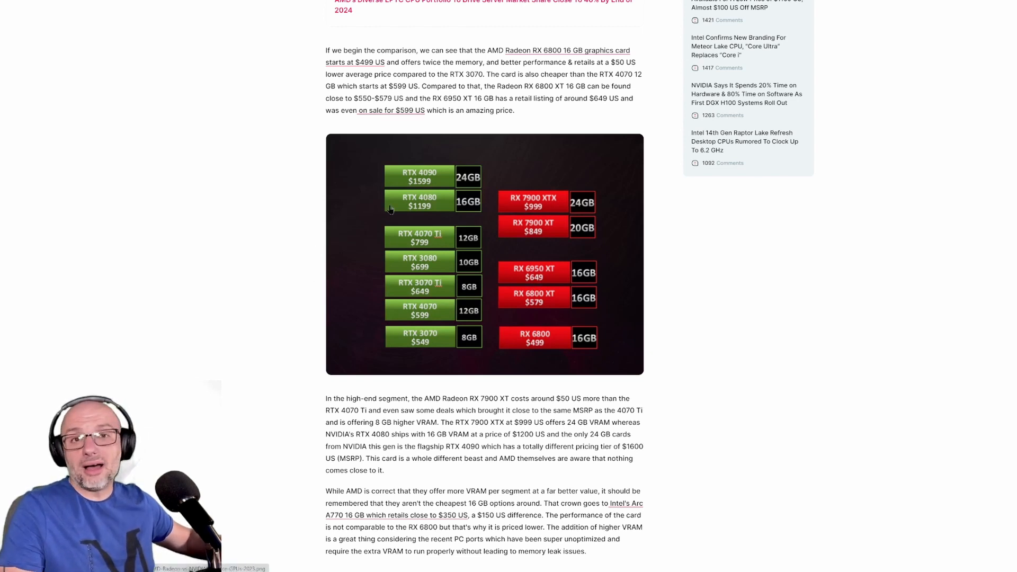
mouse_move(426, 268)
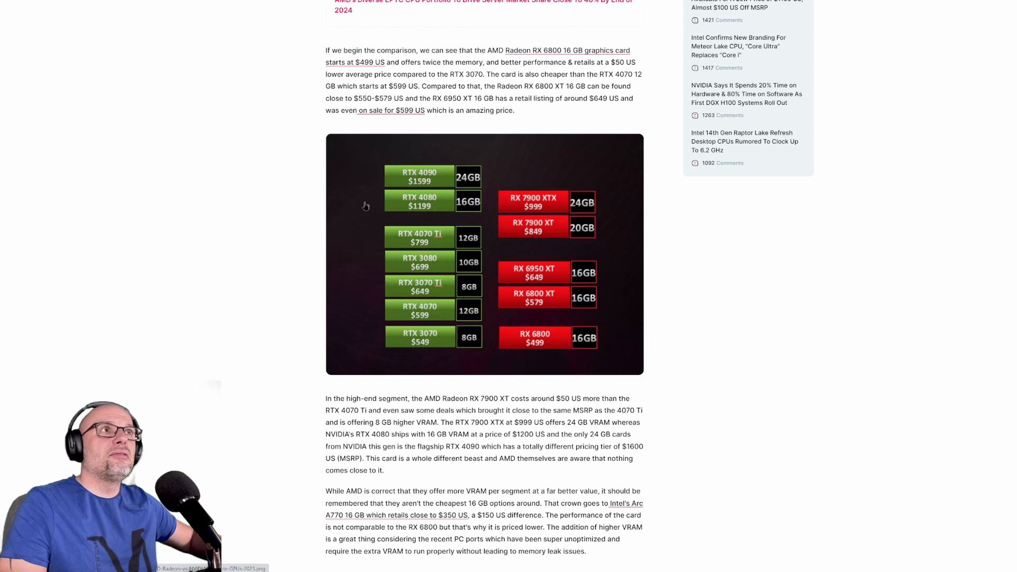
mouse_move(391, 240)
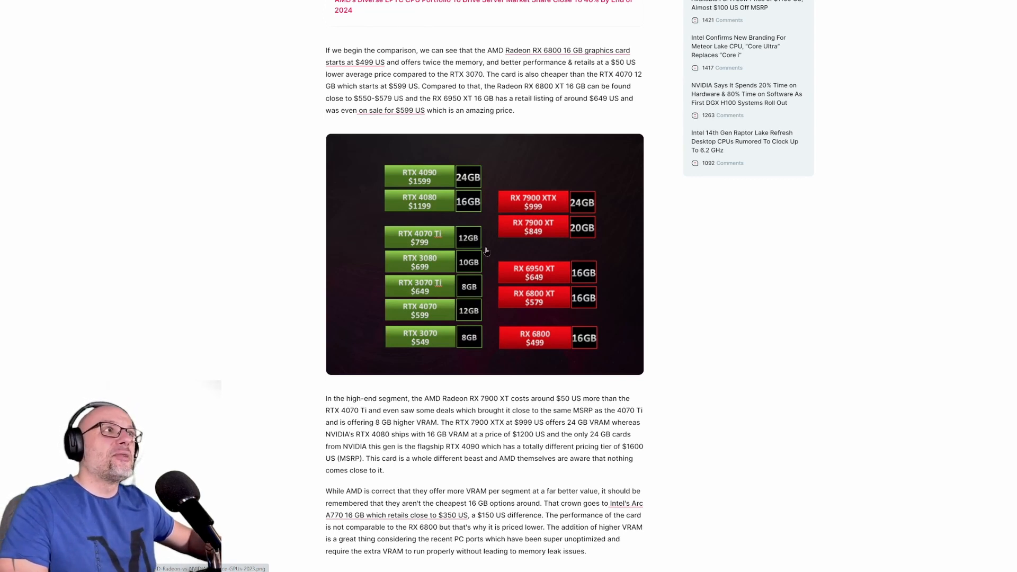
mouse_move(584, 313)
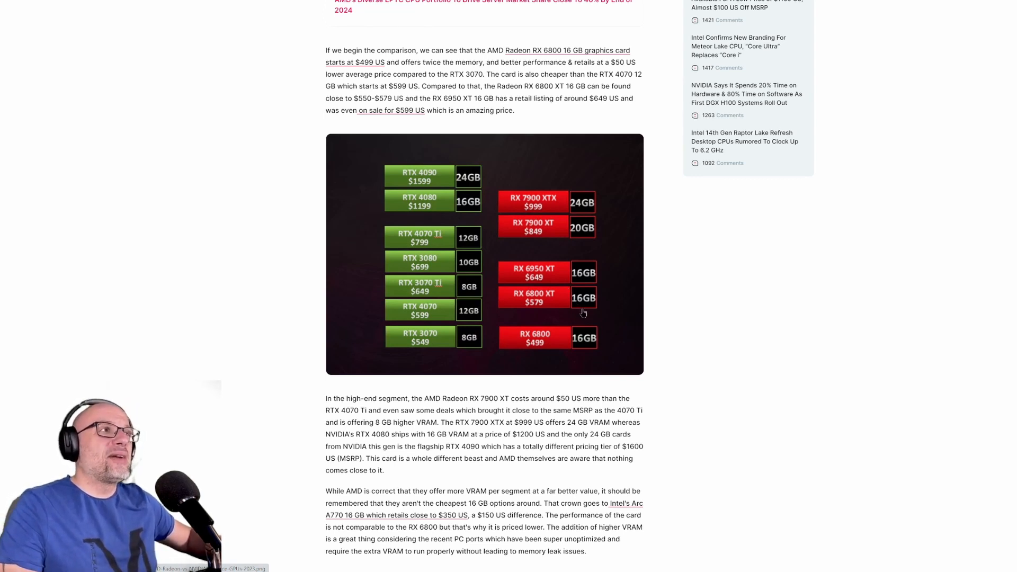
mouse_move(579, 344)
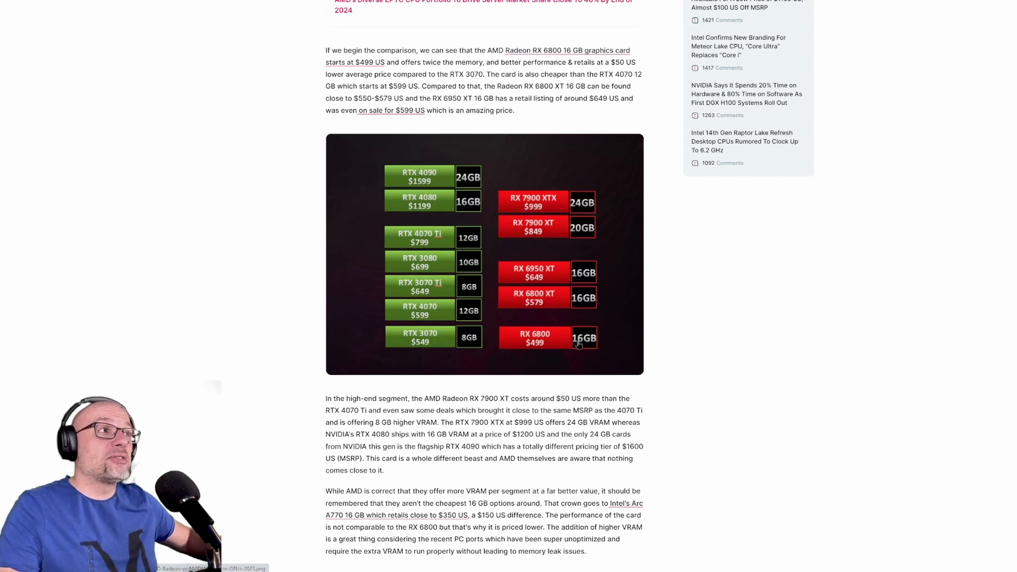
mouse_move(444, 332)
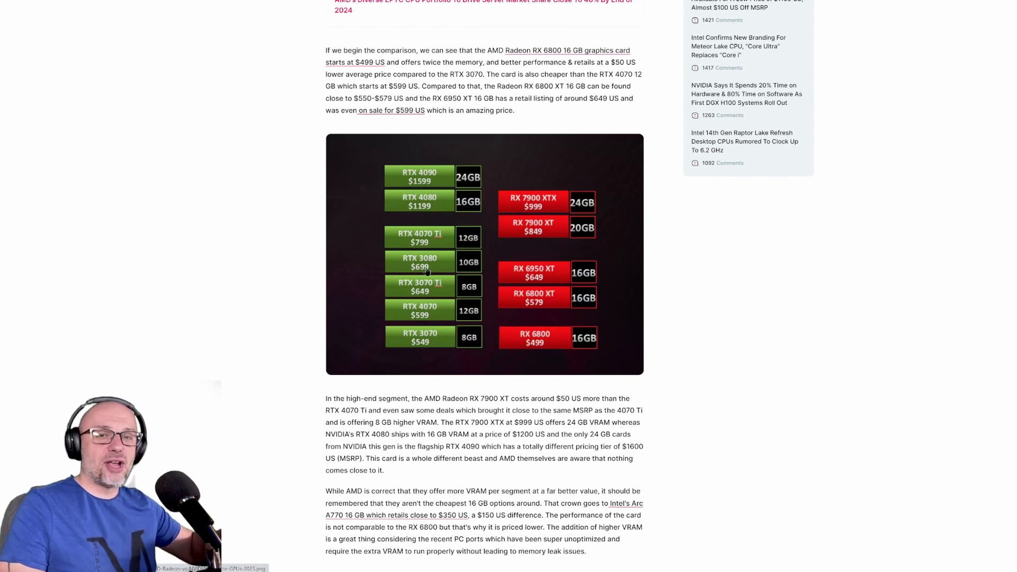
mouse_move(536, 235)
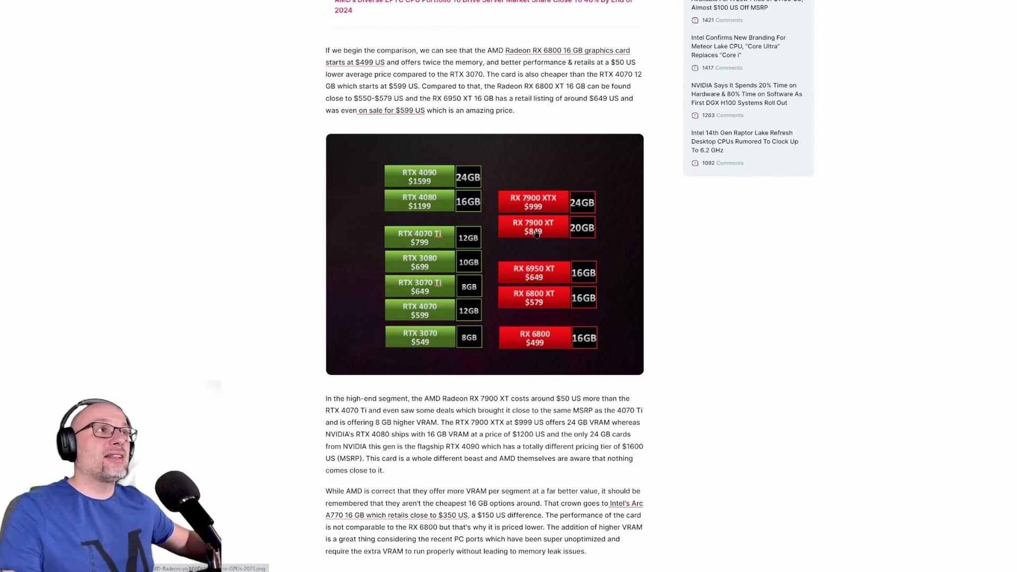
mouse_move(552, 230)
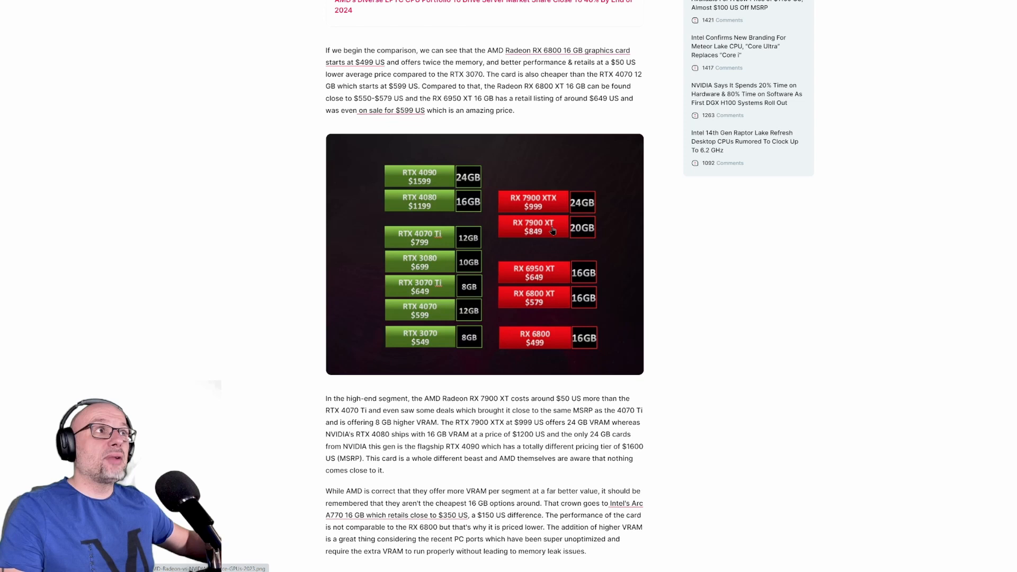
mouse_move(543, 231)
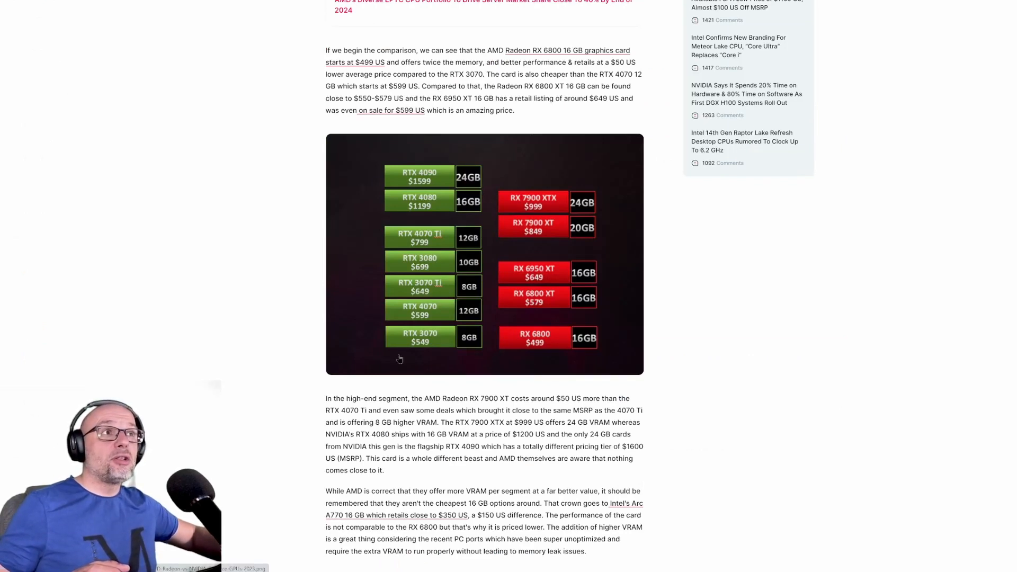
mouse_move(352, 365)
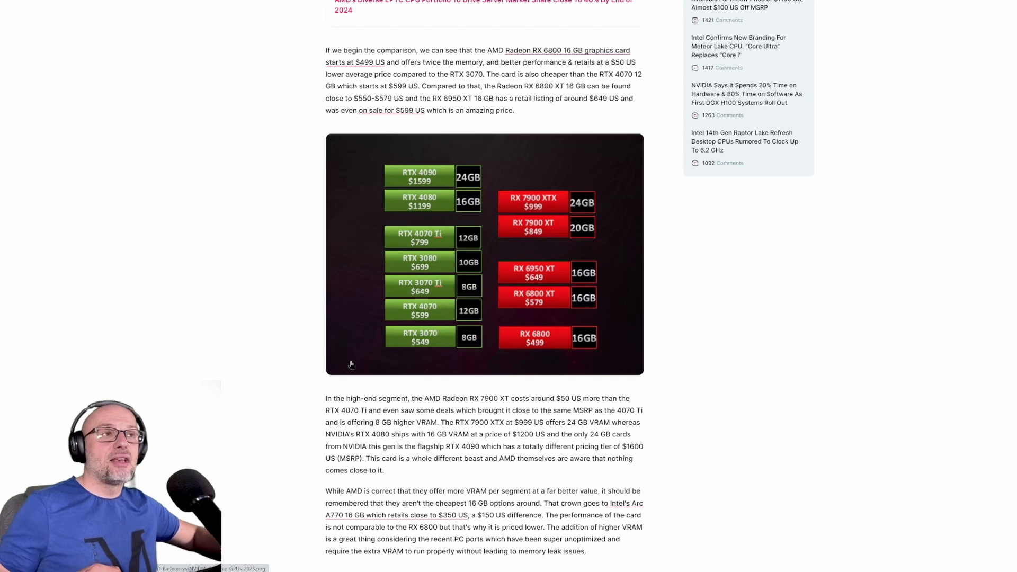
mouse_move(415, 362)
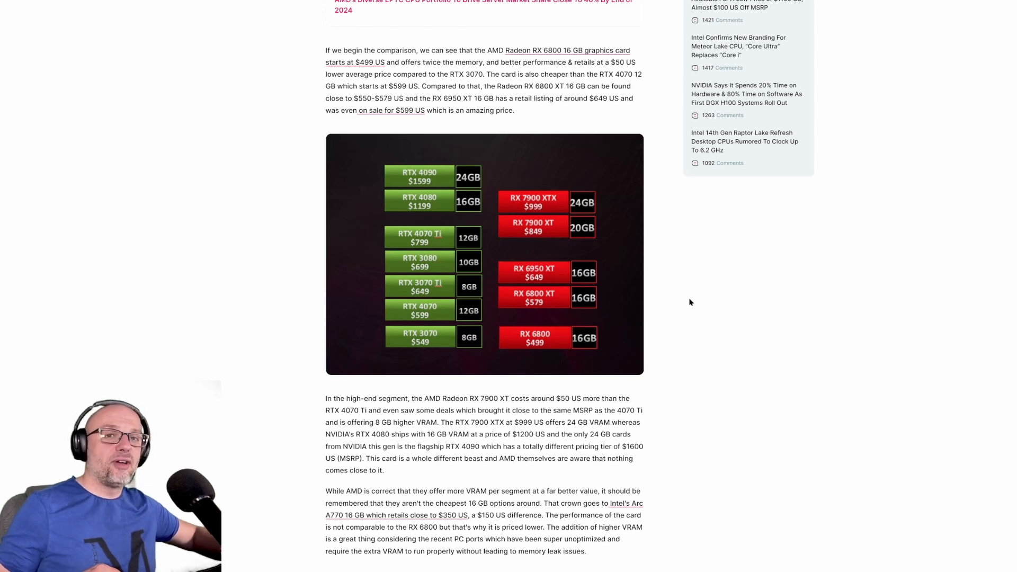
mouse_move(681, 327)
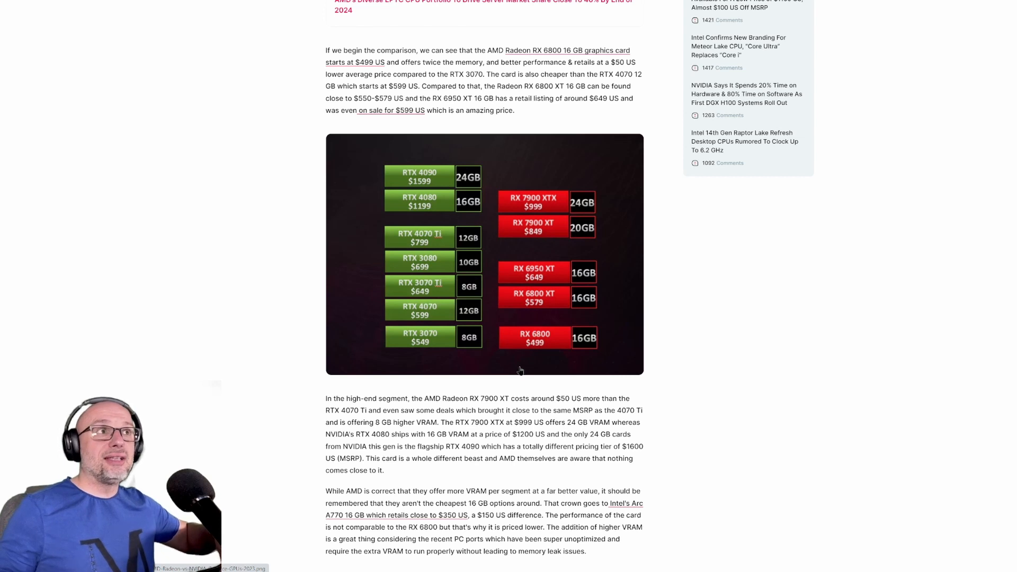
mouse_move(467, 246)
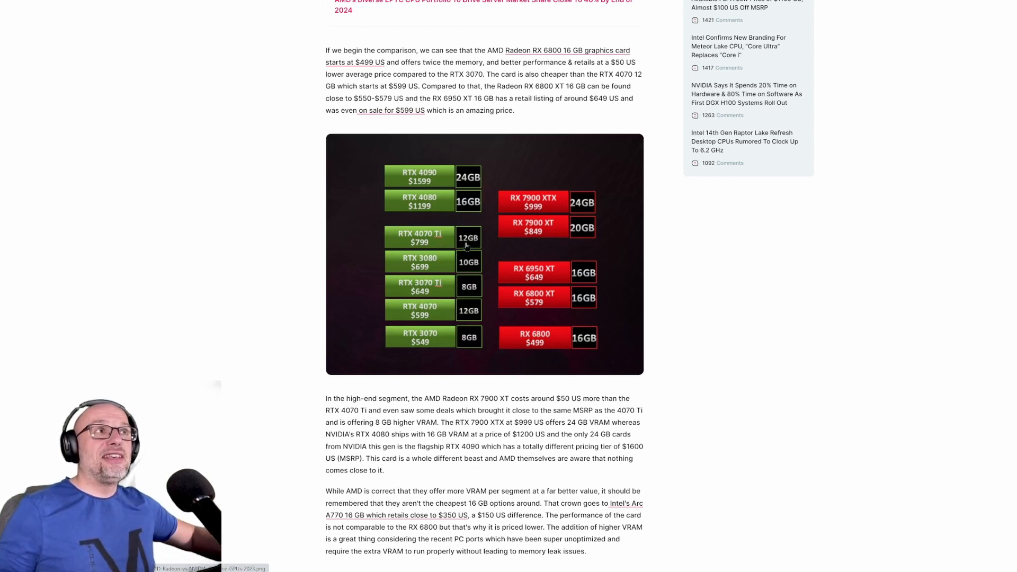
mouse_move(478, 251)
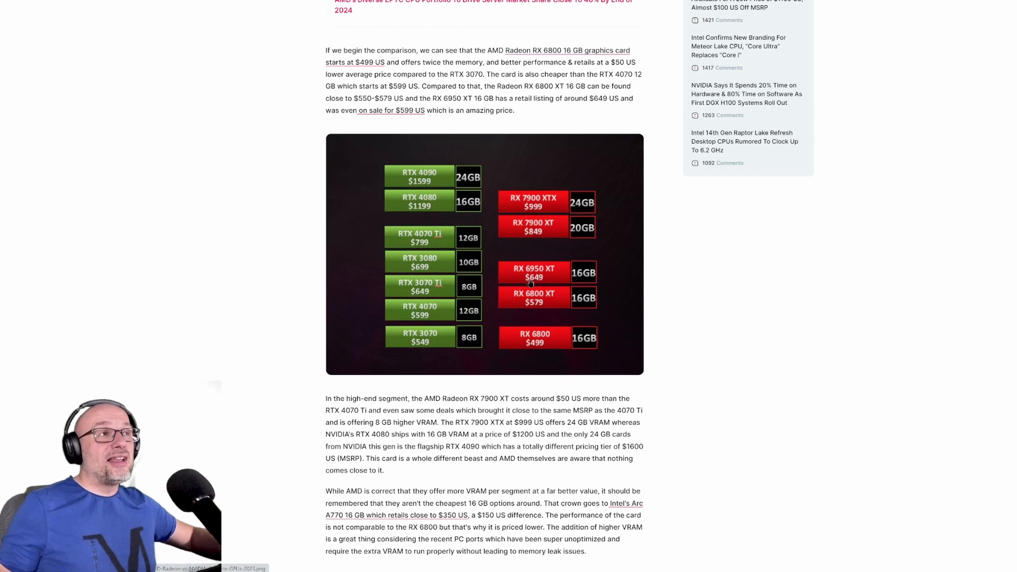
mouse_move(622, 354)
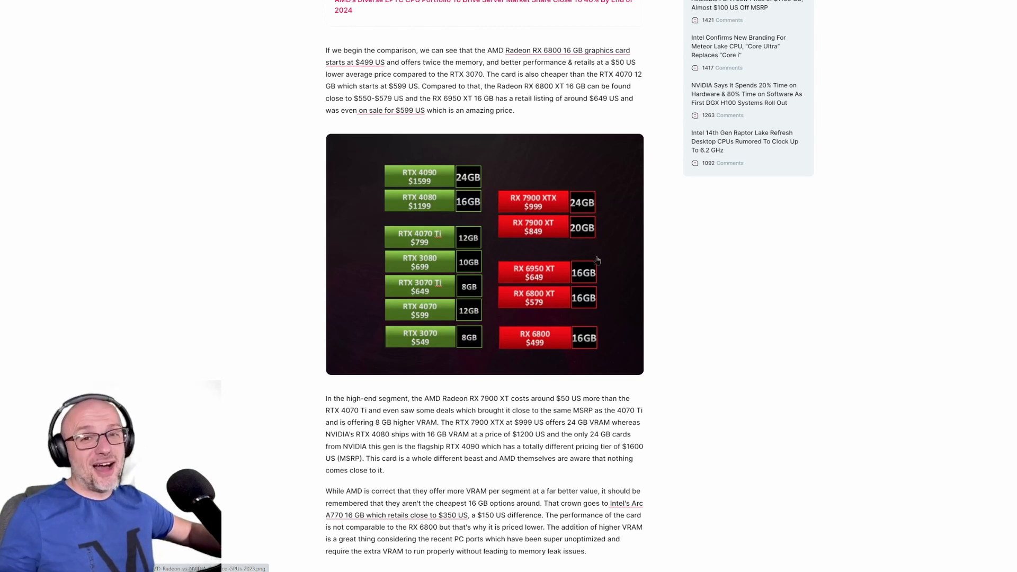
mouse_move(614, 339)
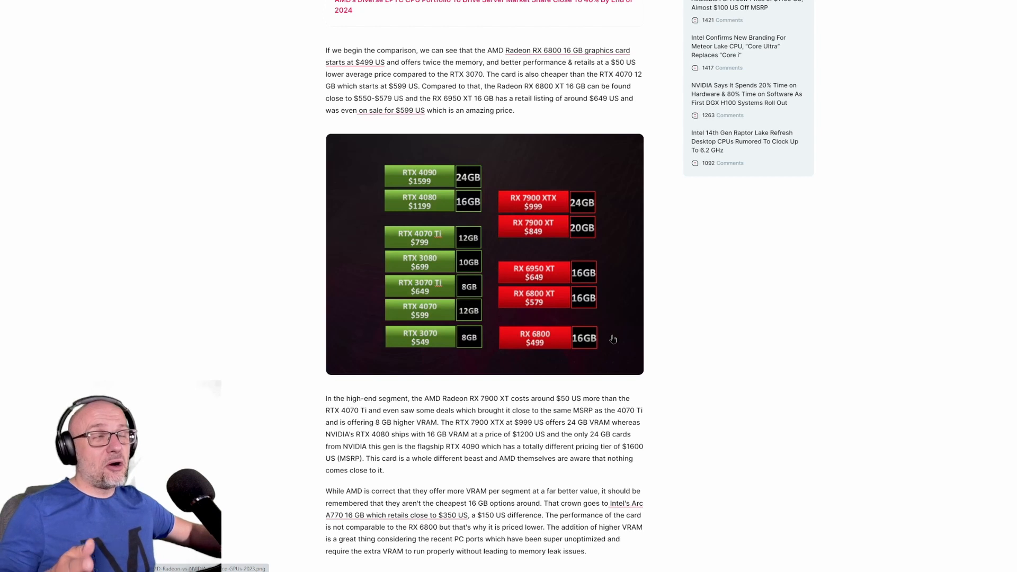
mouse_move(610, 344)
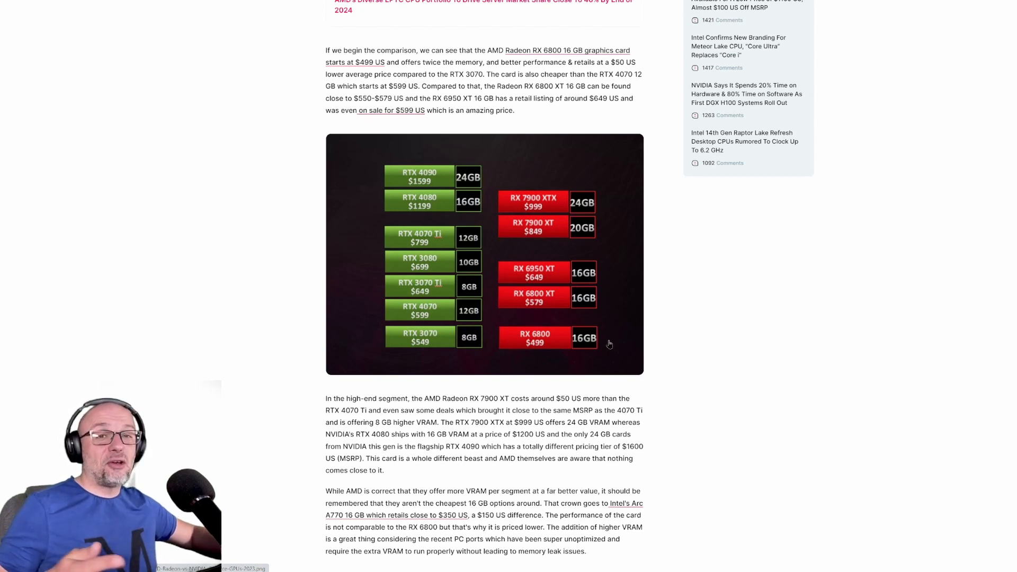
mouse_move(590, 359)
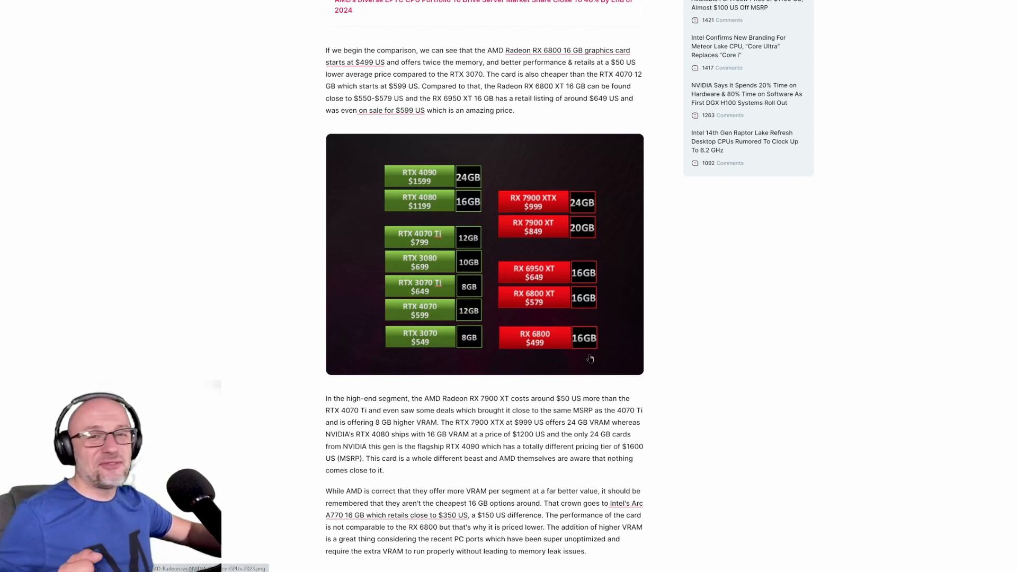